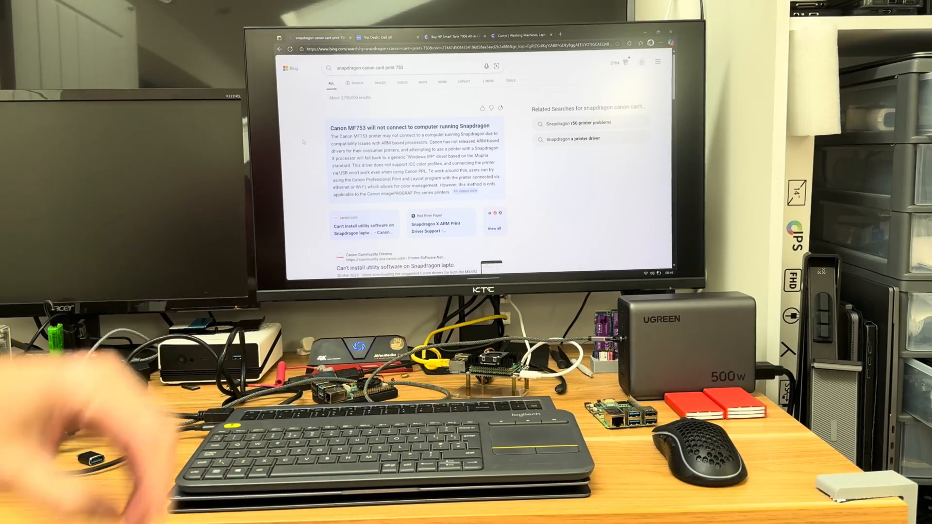
Review the Dell Snapdragon laptop tab, then scroll the Canon Snapdragon printing search results
left_click(271, 8)
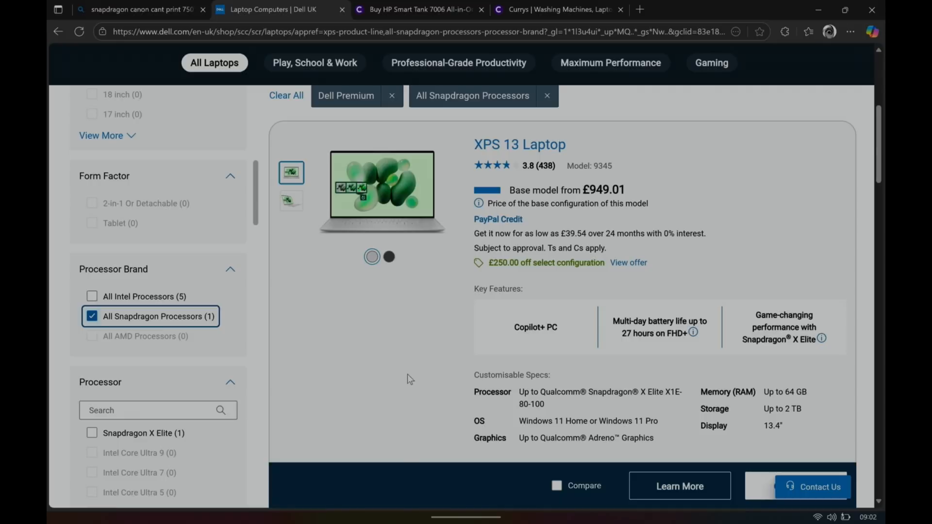
mouse_move(524, 224)
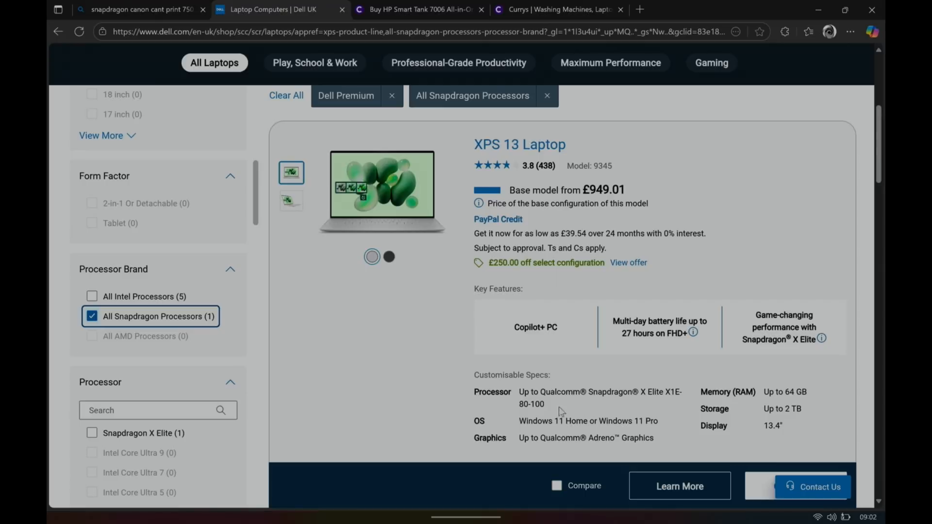
mouse_move(199, 112)
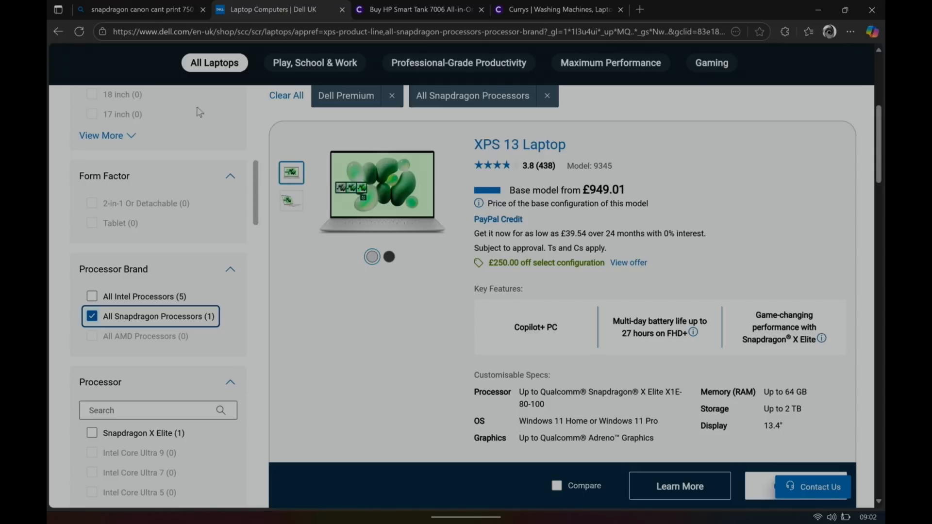
left_click(139, 9)
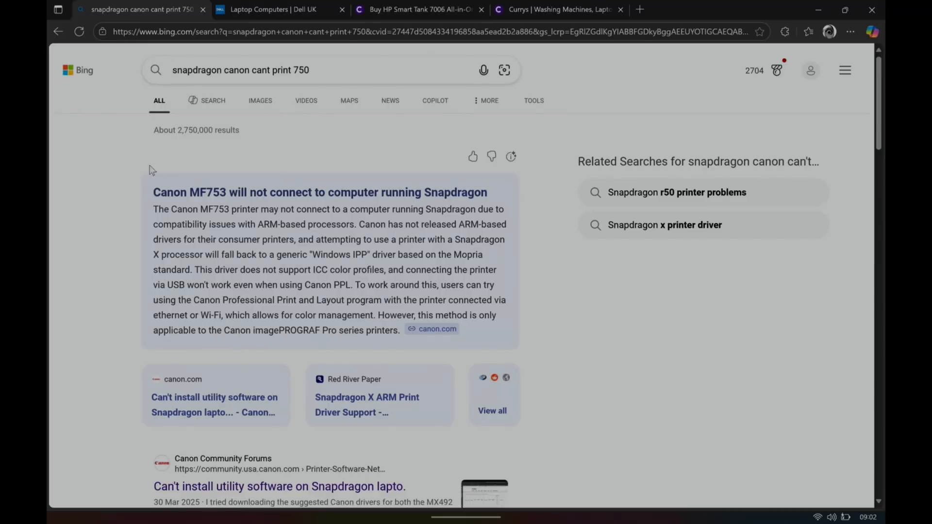
mouse_move(263, 140)
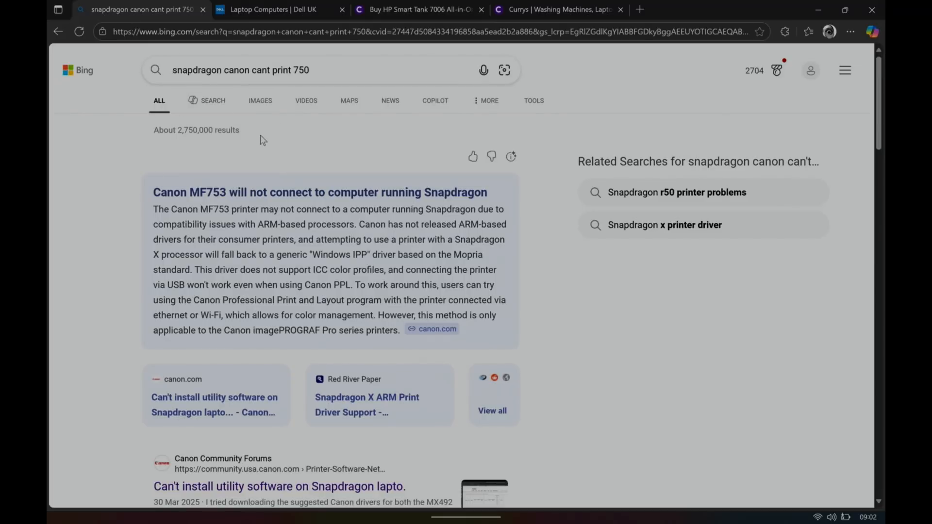
left_click(301, 70)
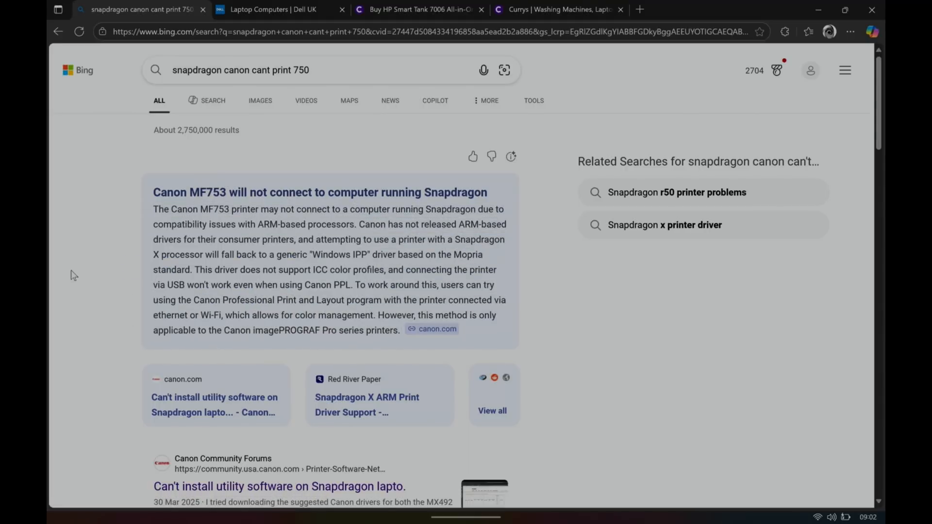
scroll("down", 3)
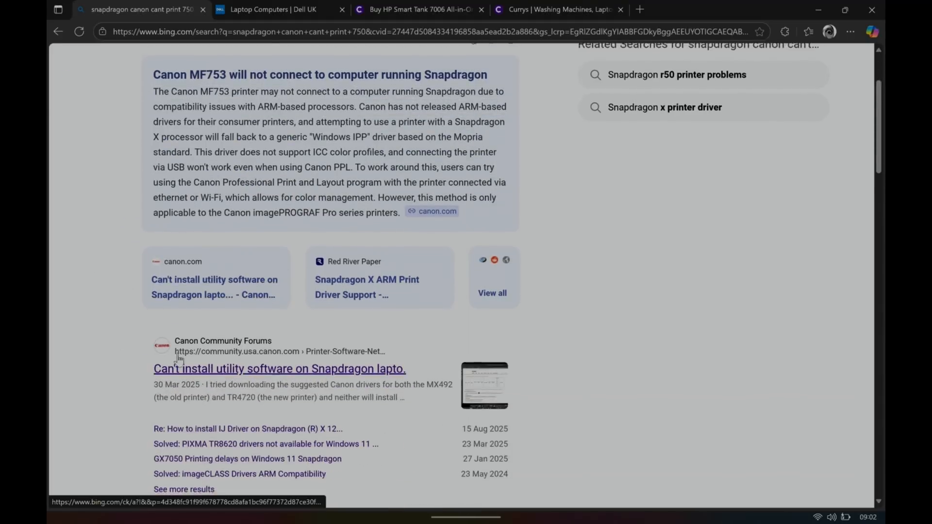
scroll("down", 3)
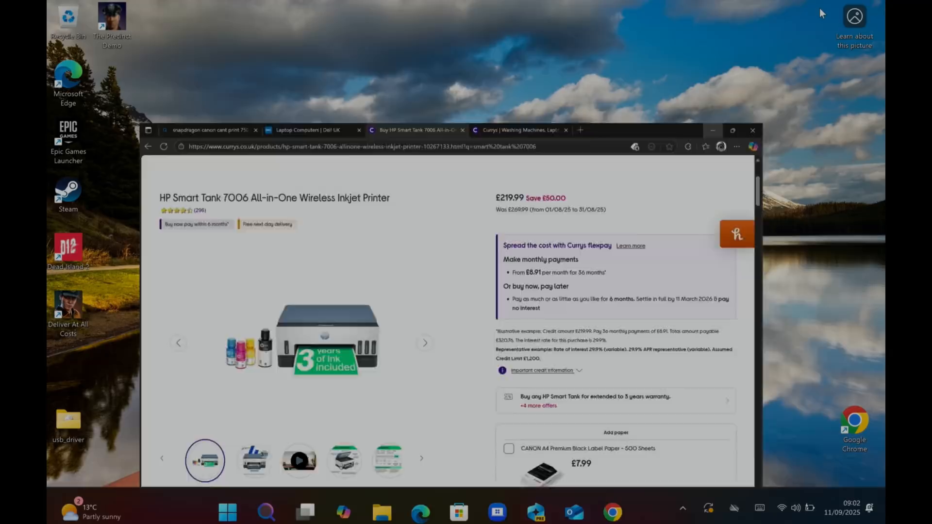
Search 'printers' and add the HP Smart Tank 7000 series in Printers & scanners
type("printers")
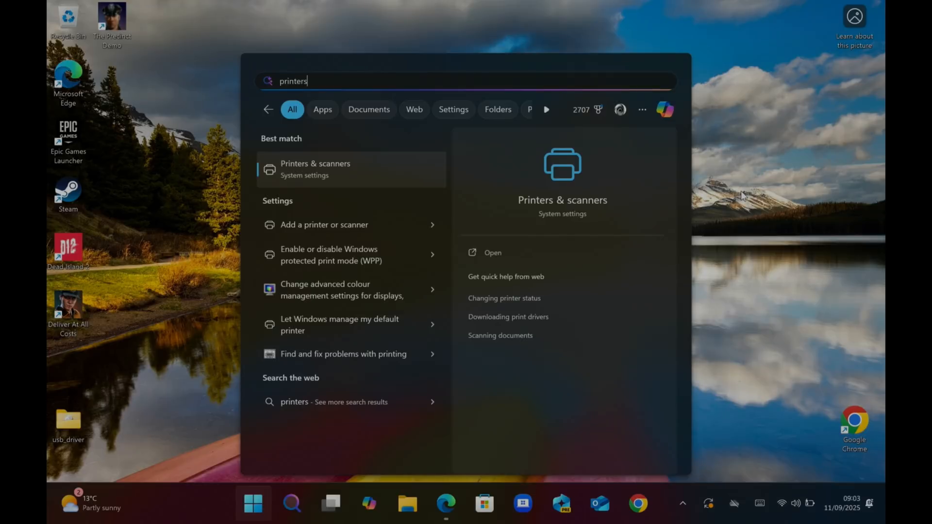
left_click(316, 168)
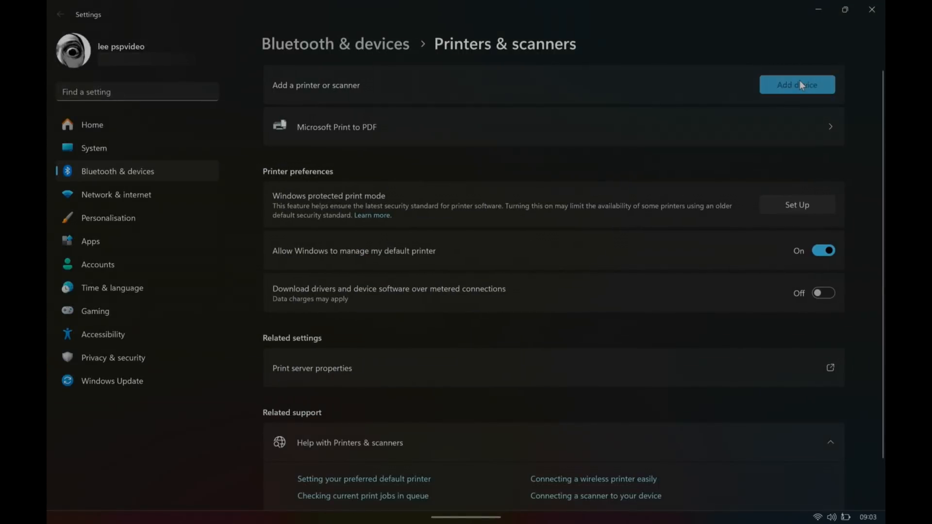
left_click(796, 85)
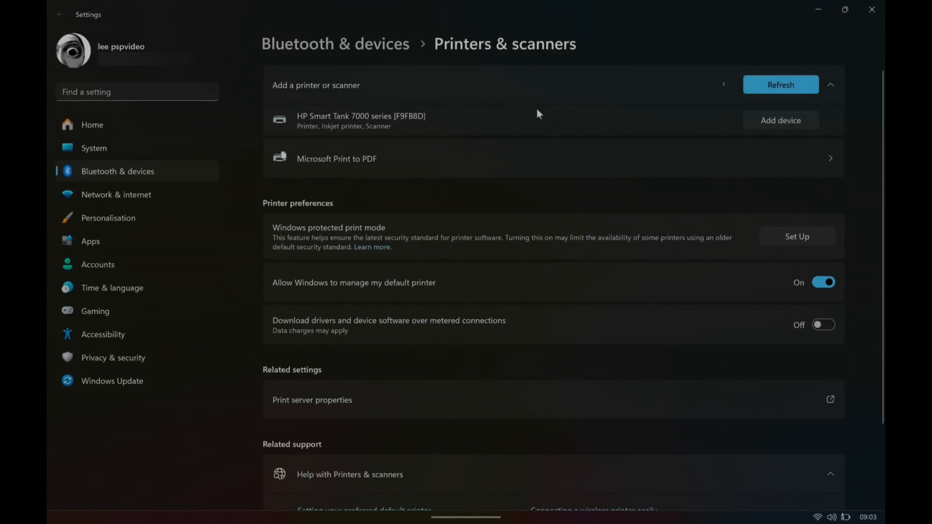
mouse_move(508, 128)
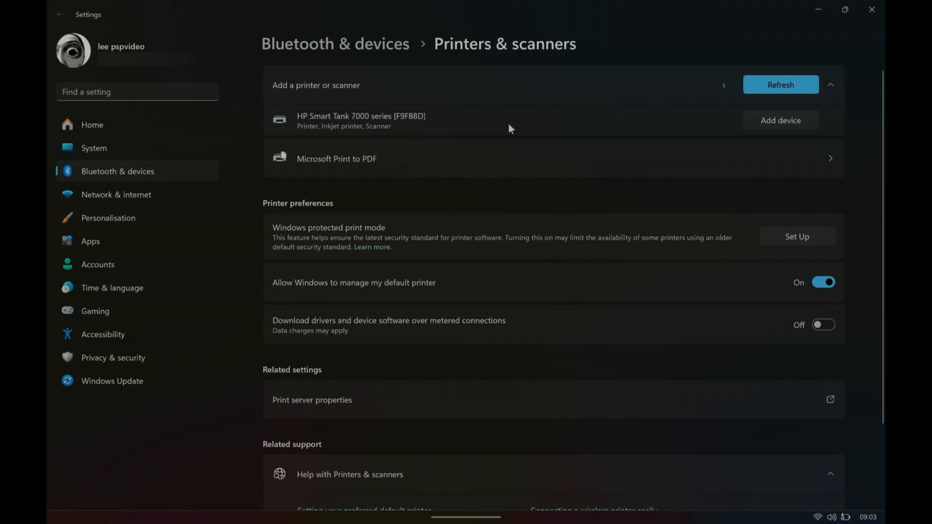
left_click(780, 119)
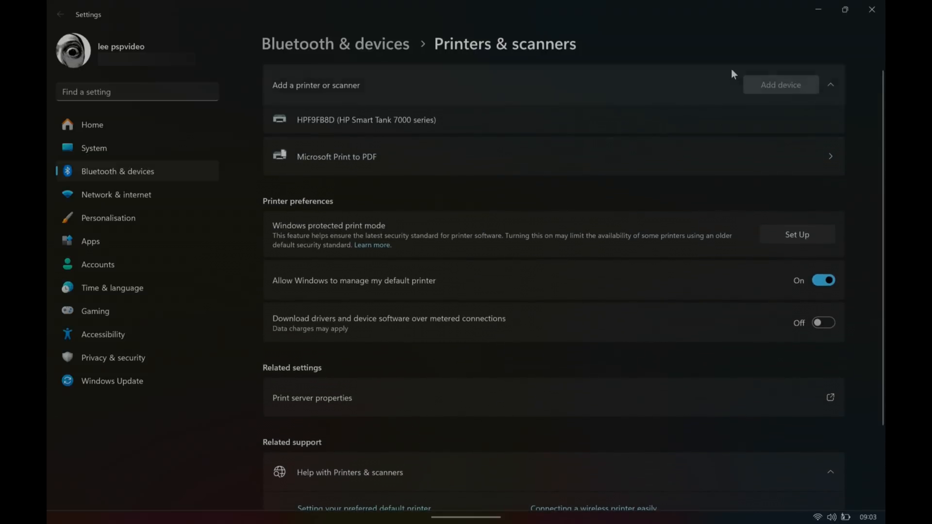
left_click(445, 503)
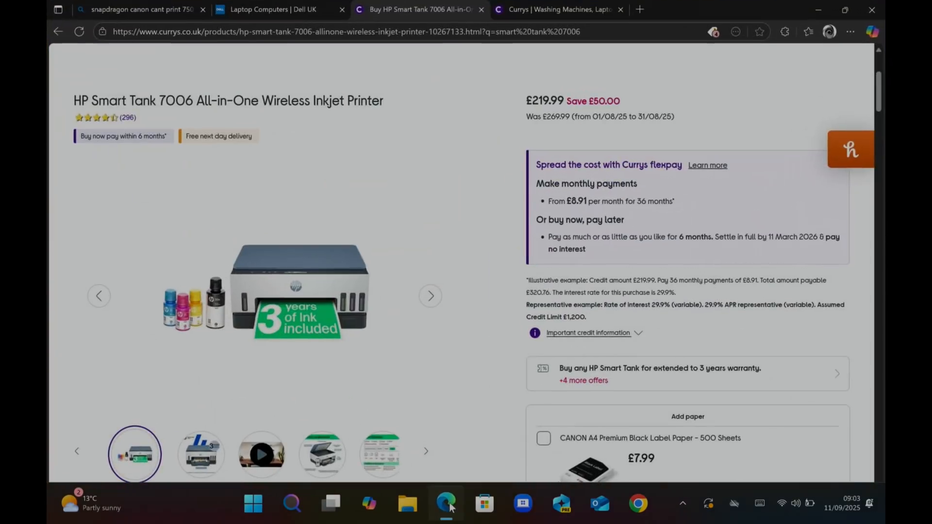
mouse_move(188, 236)
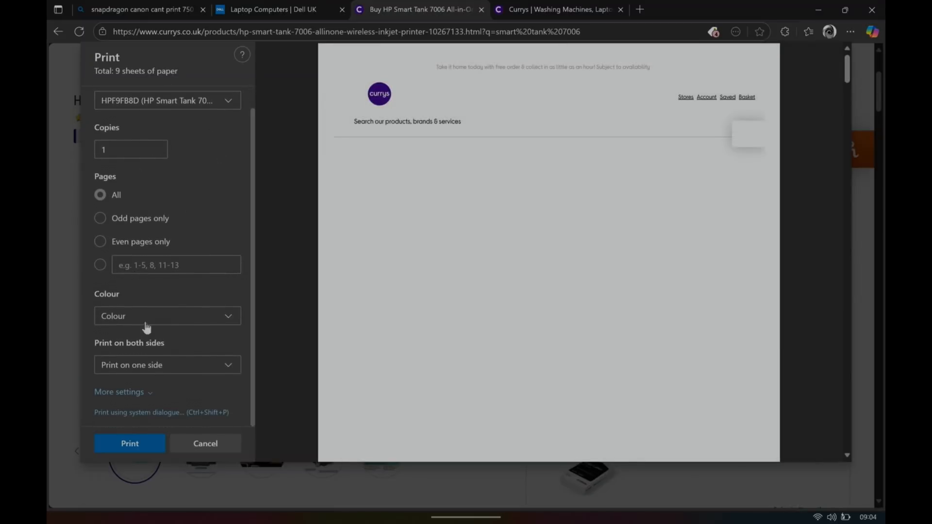
left_click(119, 391)
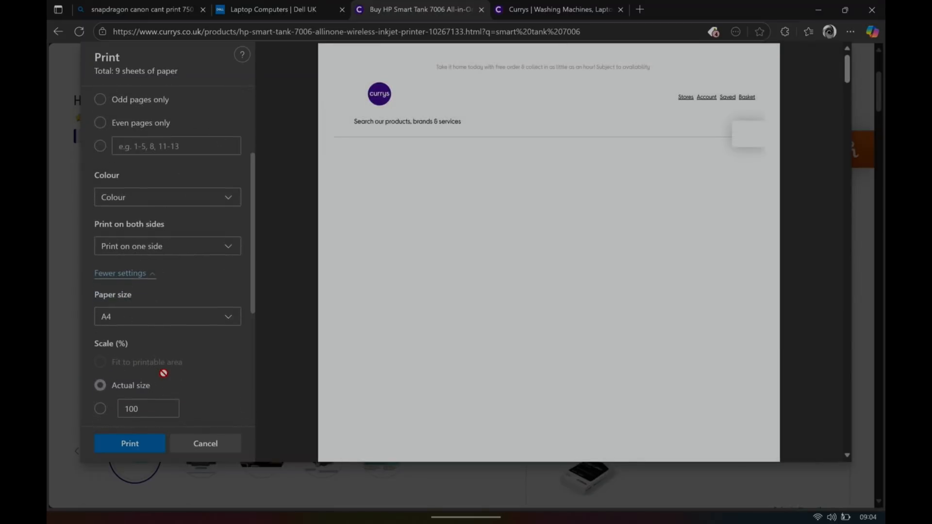
scroll("down", 3)
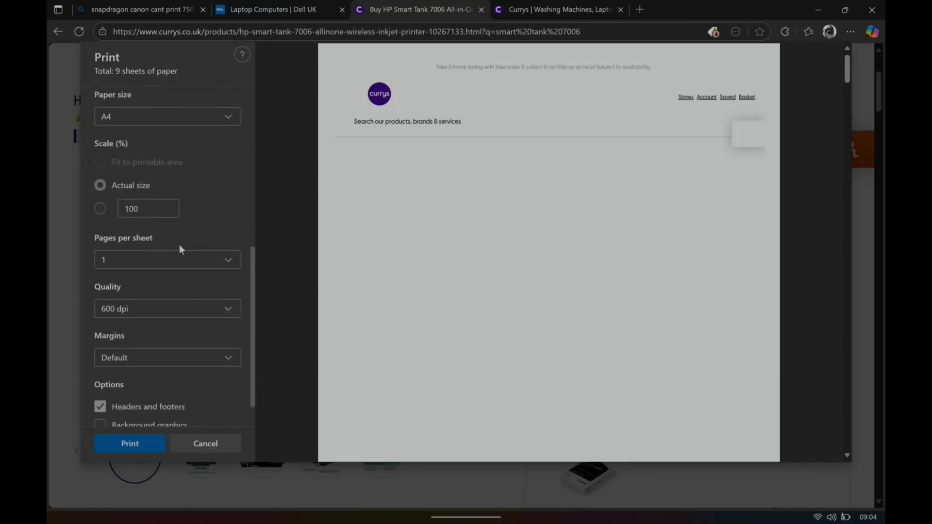
scroll("down", 3)
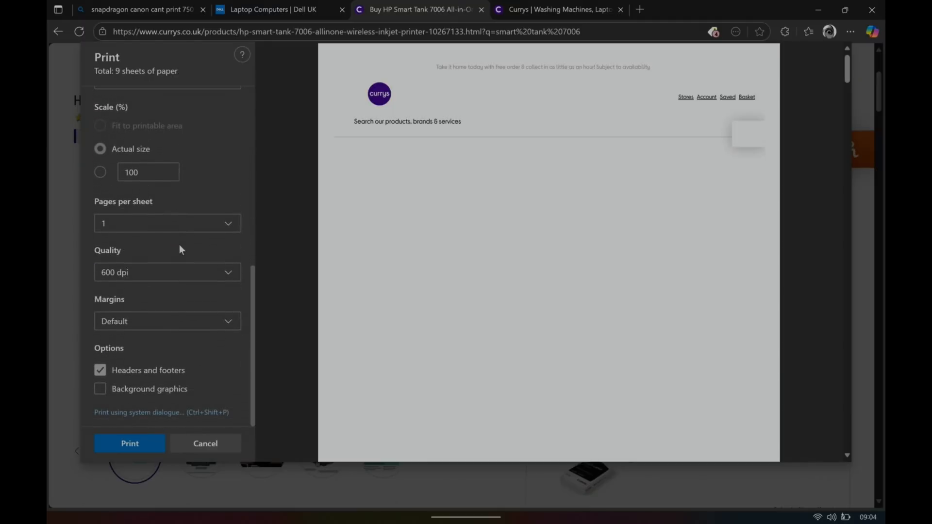
left_click(119, 415)
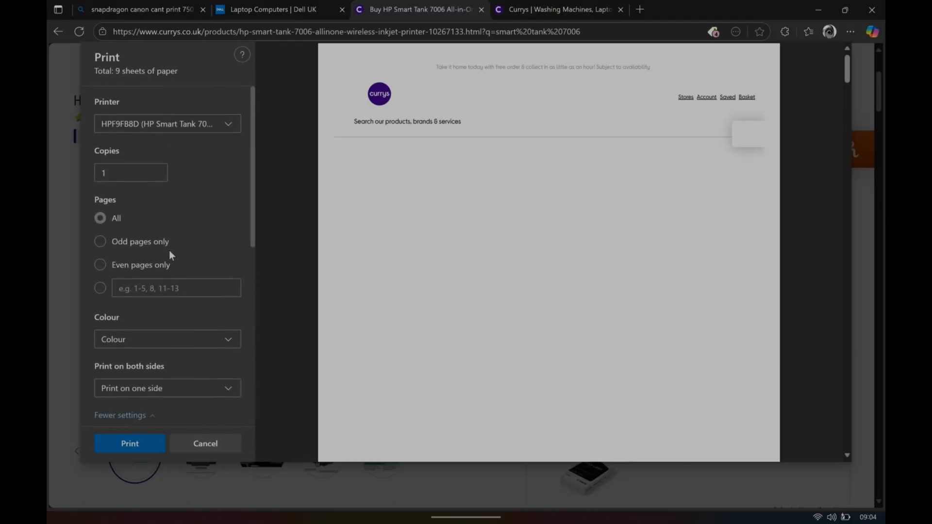
scroll("down", 3)
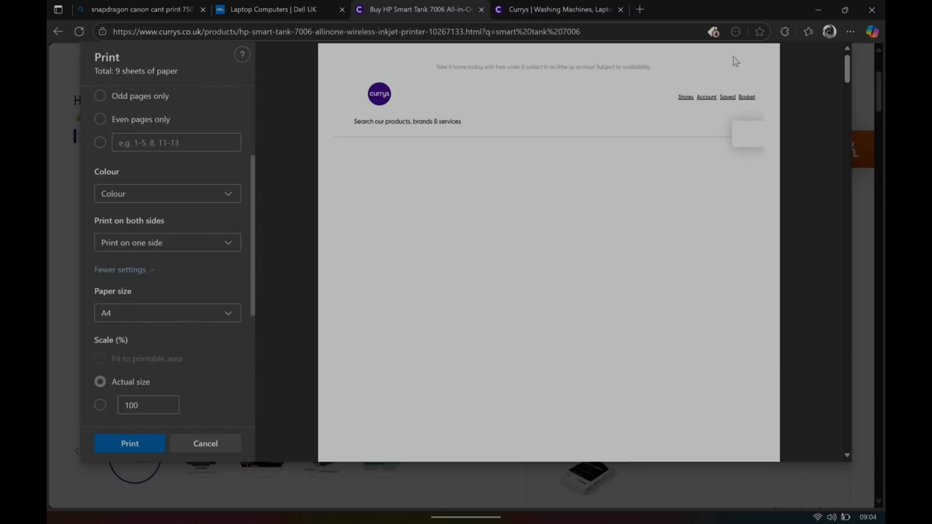
mouse_move(249, 454)
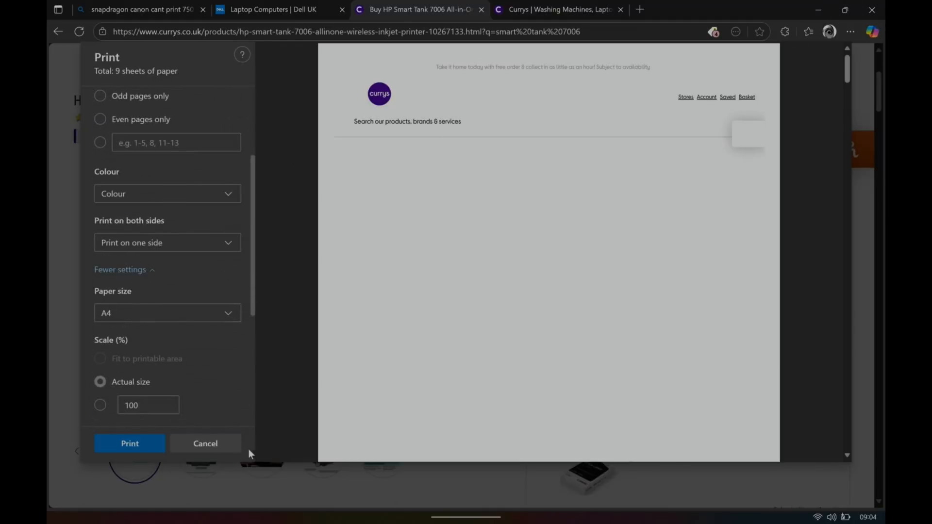
left_click(205, 443)
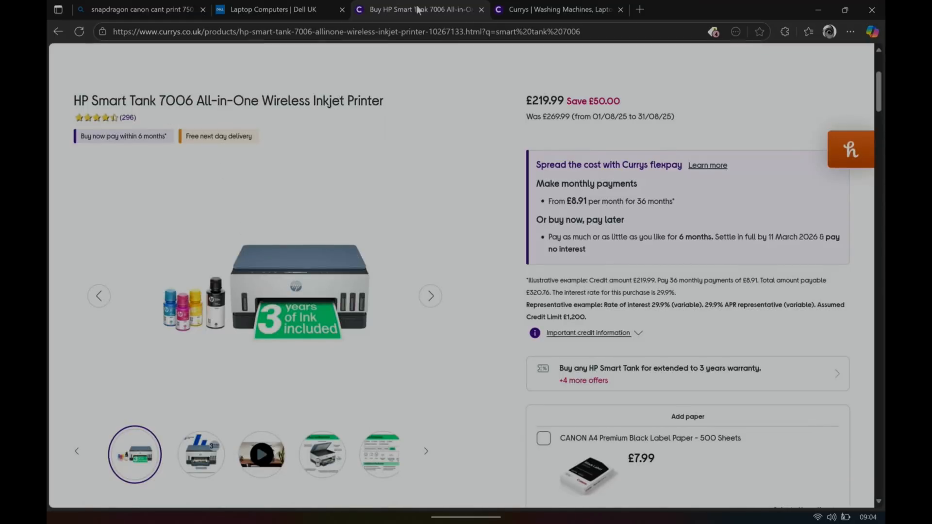
Open Edge's print preview for the Smart Tank product page, limited to page 2
scroll("up", 3)
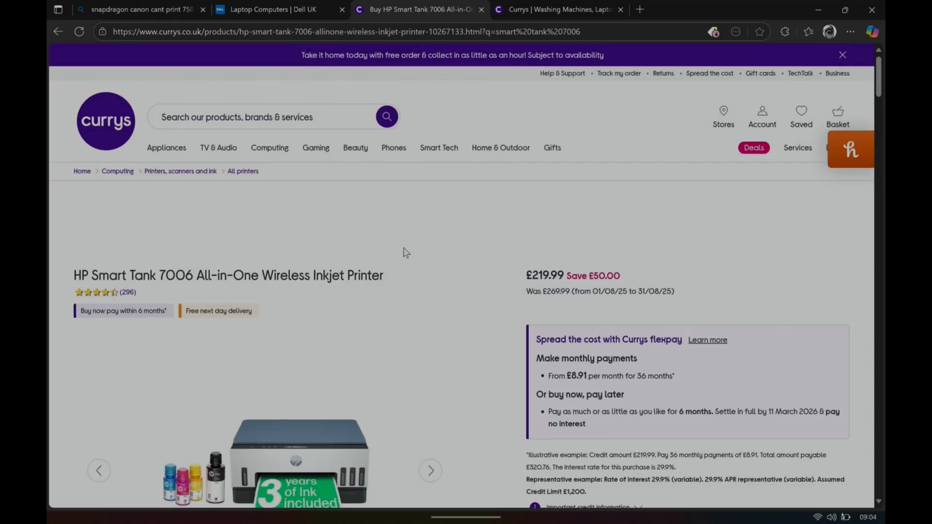
mouse_move(704, 268)
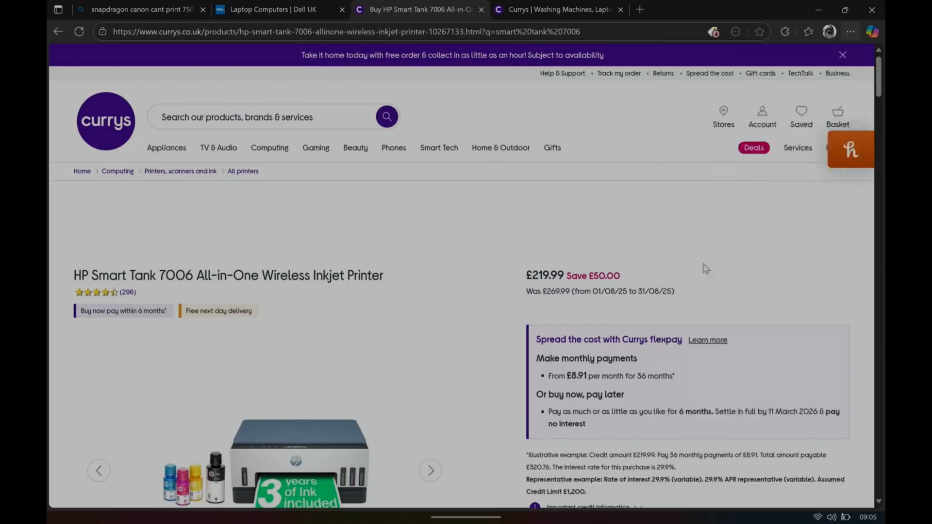
key("ctrl+p")
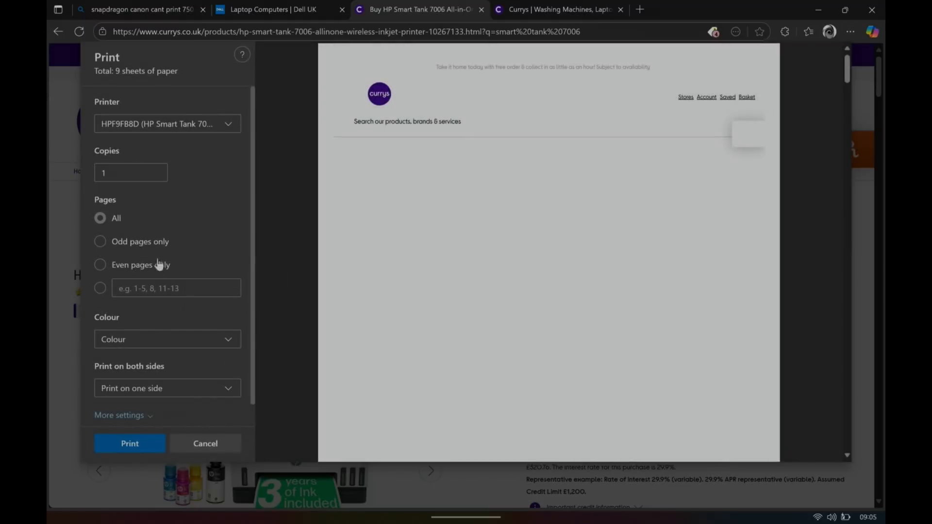
scroll("down", 3)
type("2")
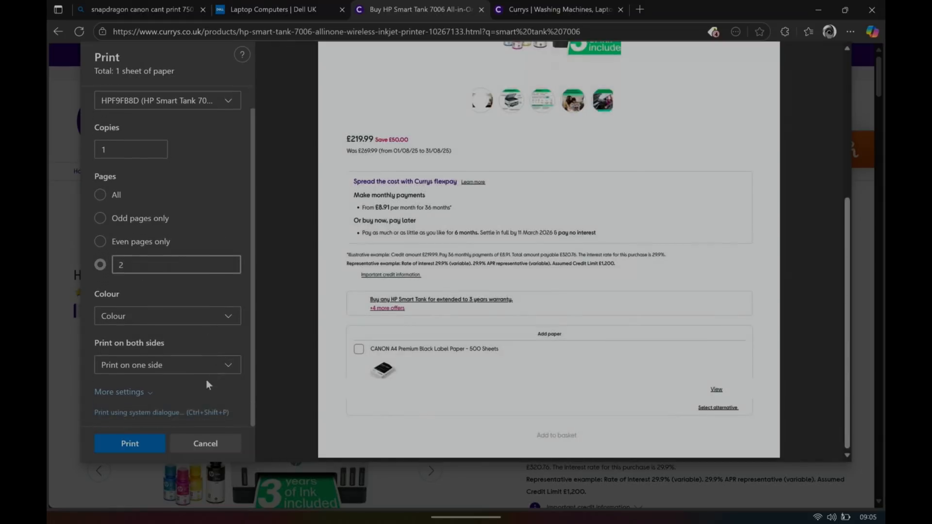
left_click(205, 444)
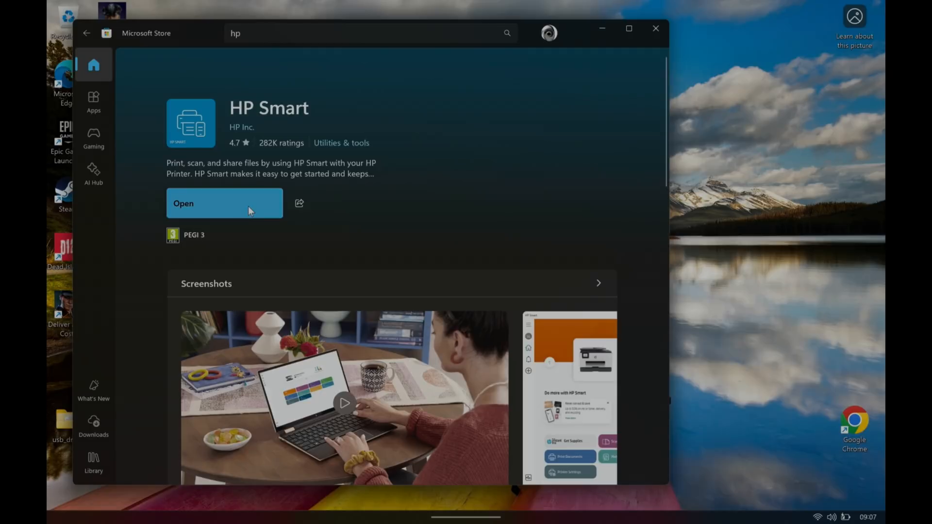
Open HP Smart from its Store page and approve the User Account Control prompt
left_click(224, 202)
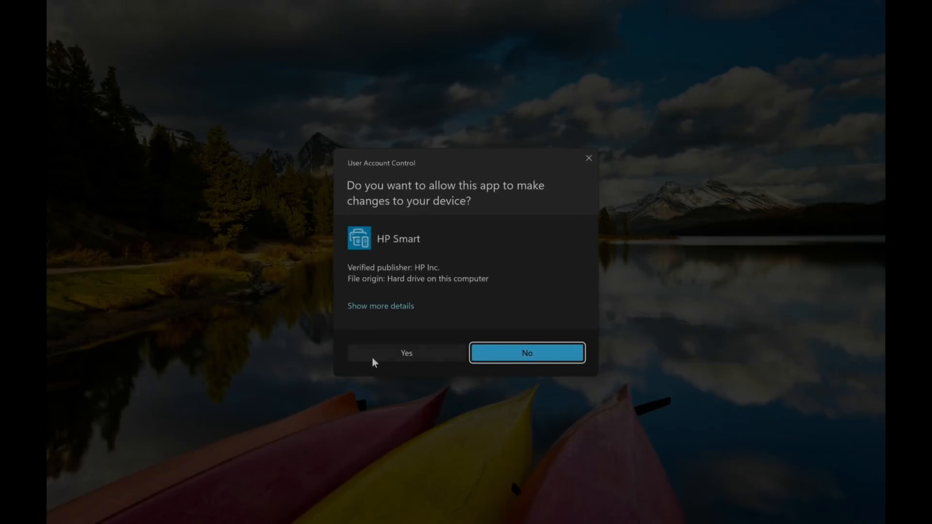
left_click(405, 352)
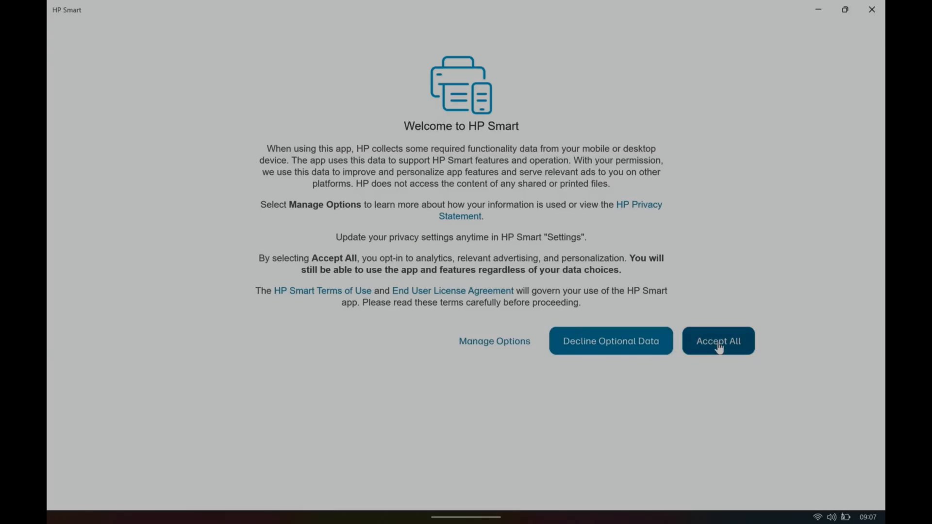
Accept all data terms, allow location access, and add the HPF9FB8D Smart Tank 7000 series
left_click(718, 341)
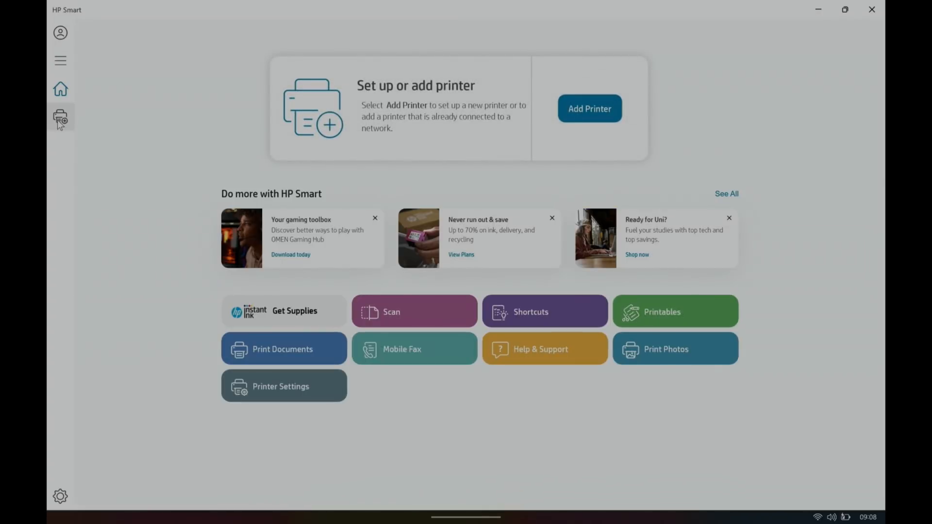
left_click(589, 109)
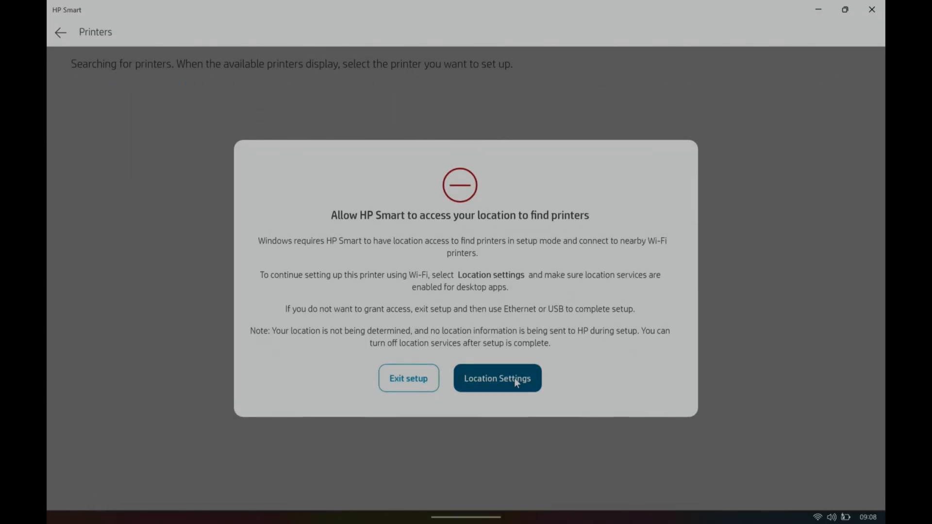
left_click(497, 379)
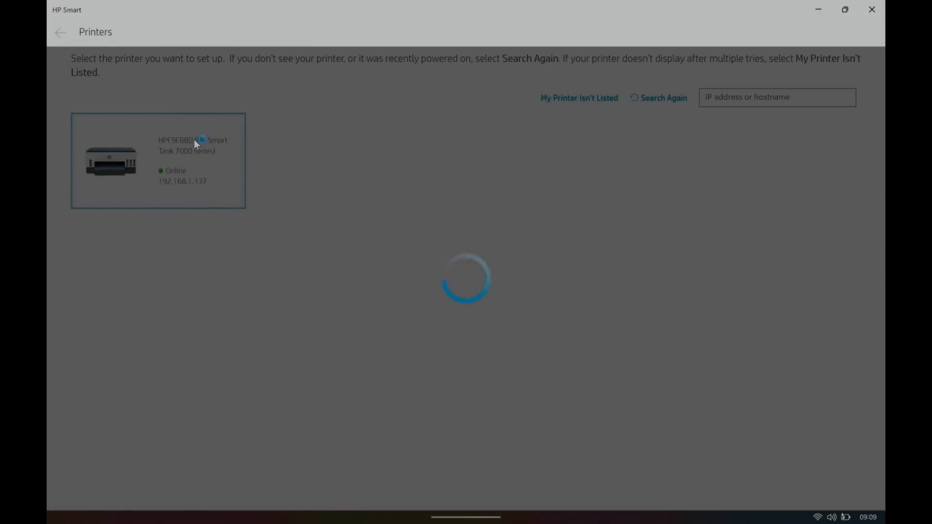
left_click(157, 160)
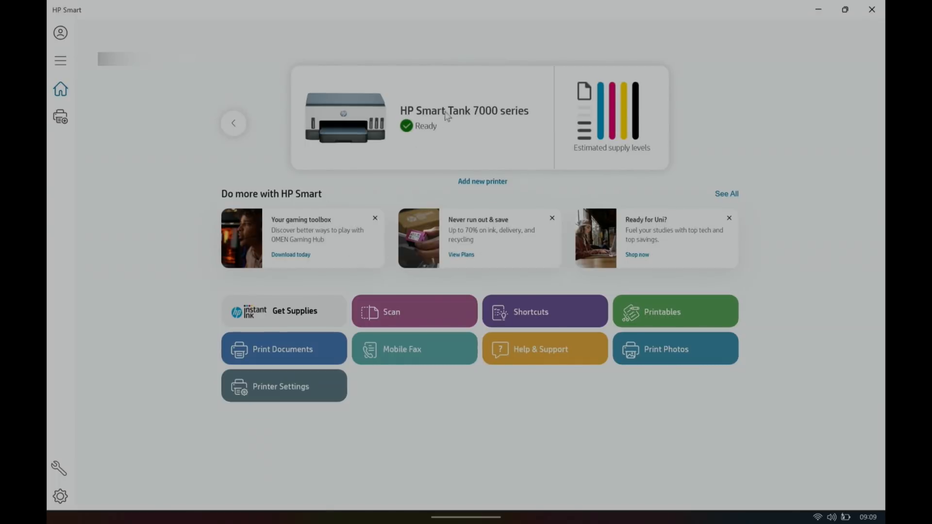
mouse_move(572, 225)
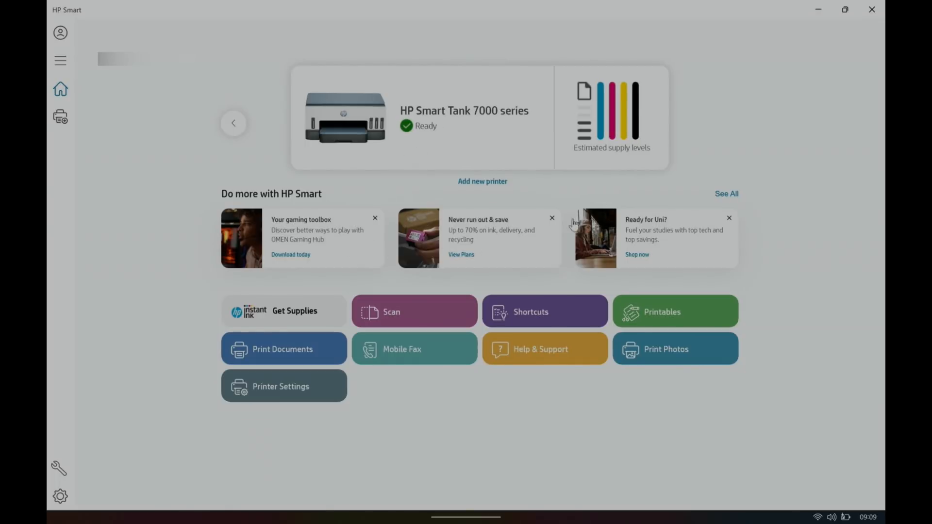
mouse_move(419, 465)
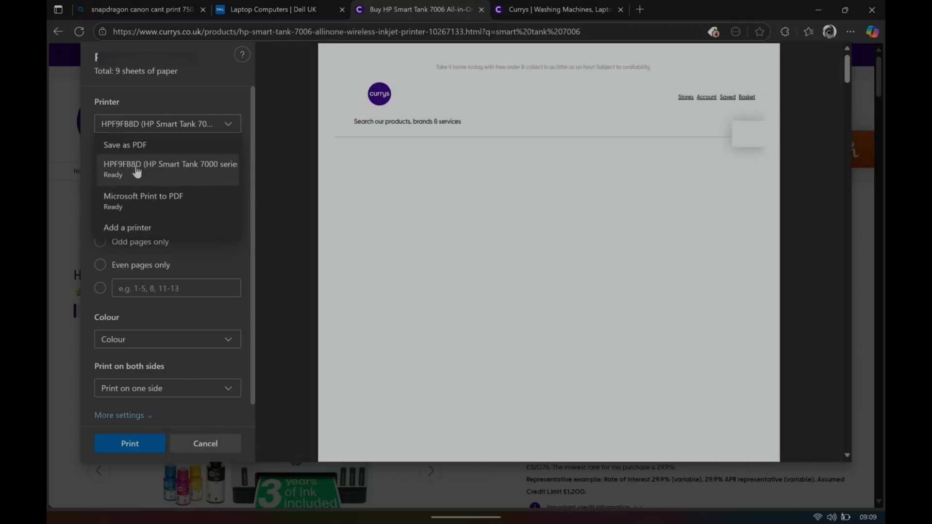
left_click(169, 169)
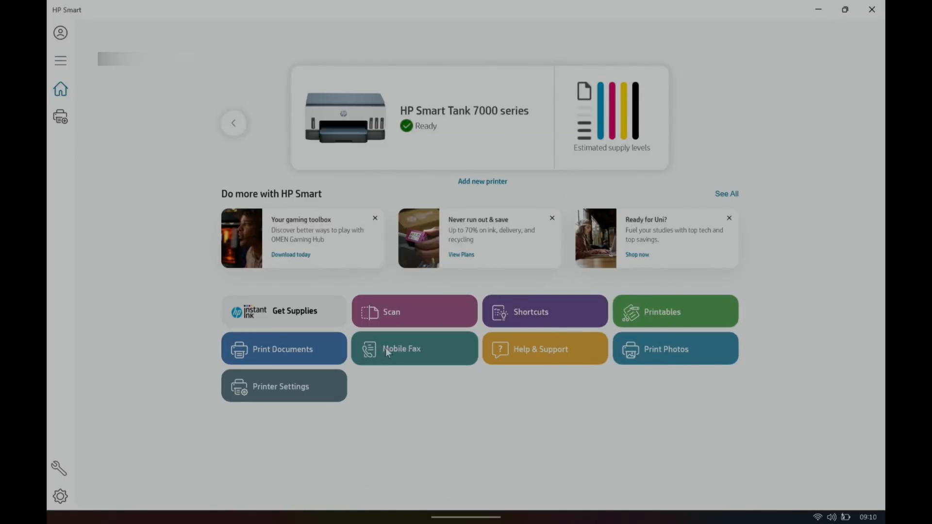
Check the Smart Tank 7000's printer information and print queue, then return home
left_click(280, 386)
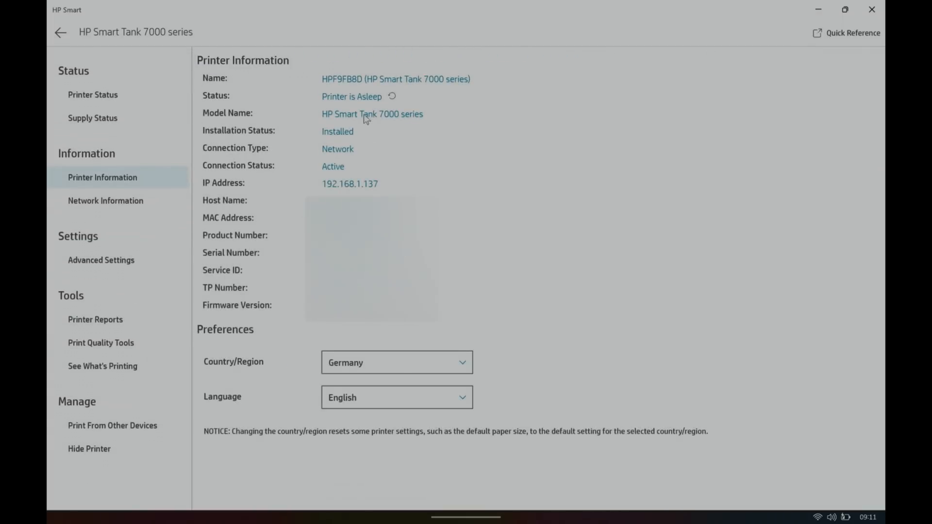
mouse_move(263, 210)
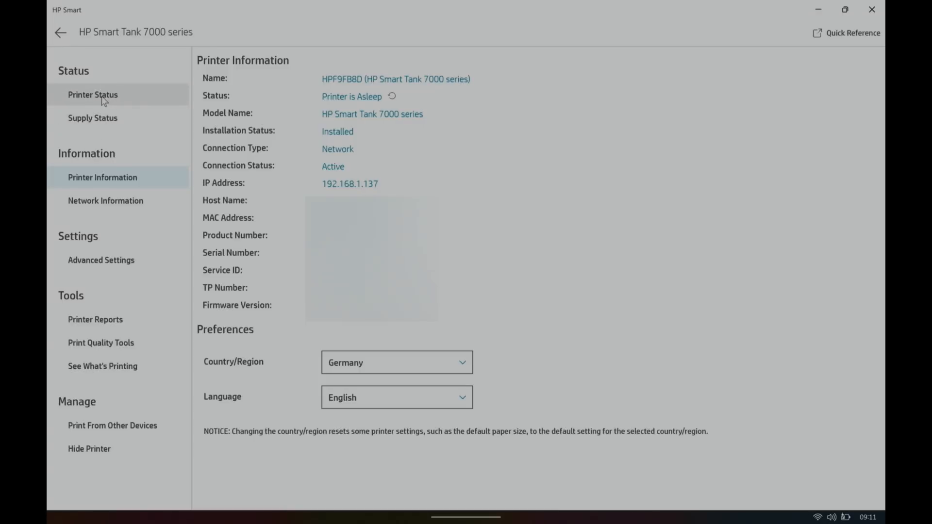
mouse_move(103, 366)
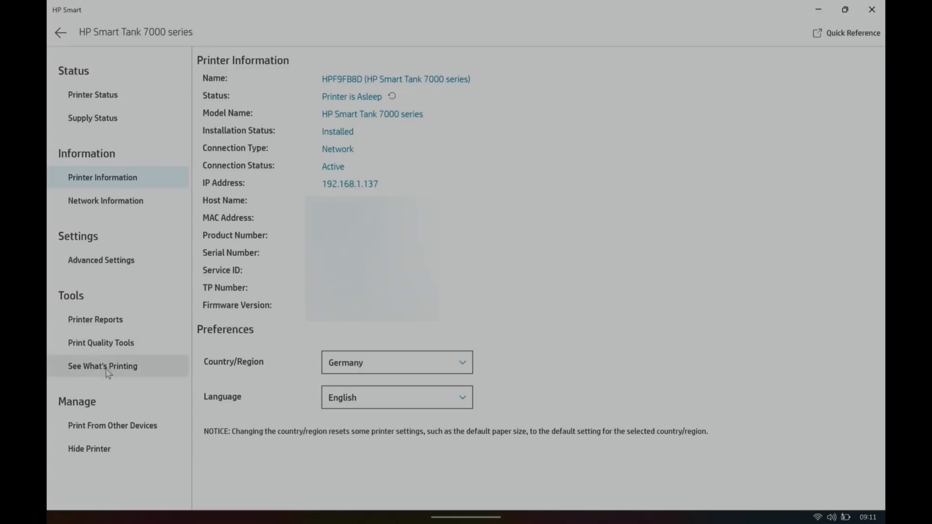
left_click(102, 366)
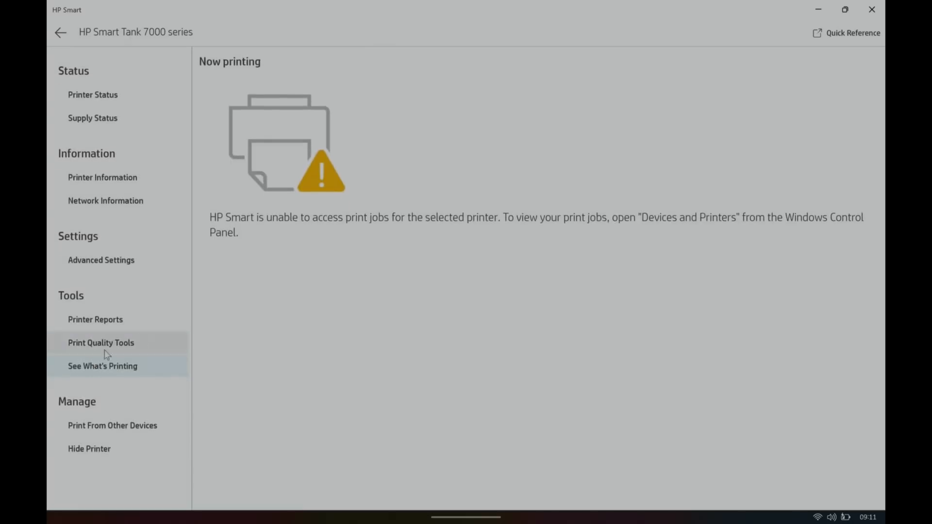
left_click(59, 33)
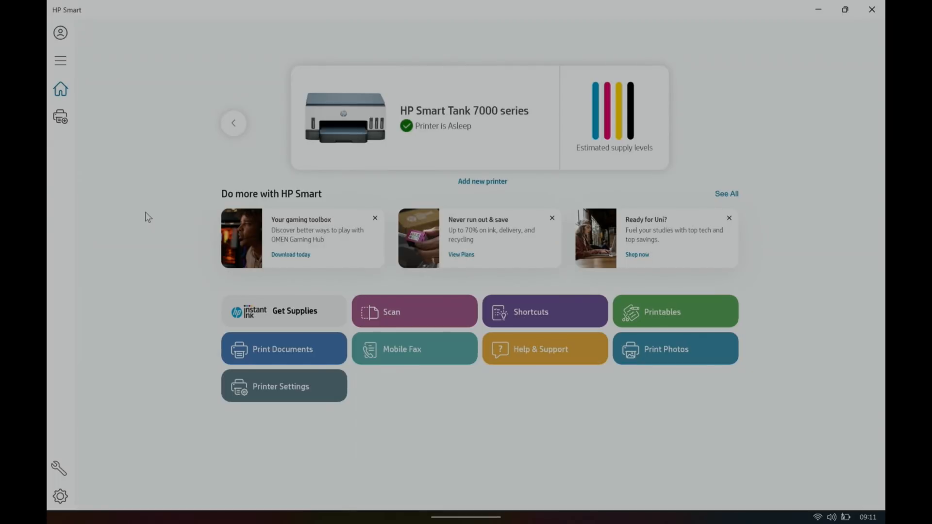
mouse_move(231, 385)
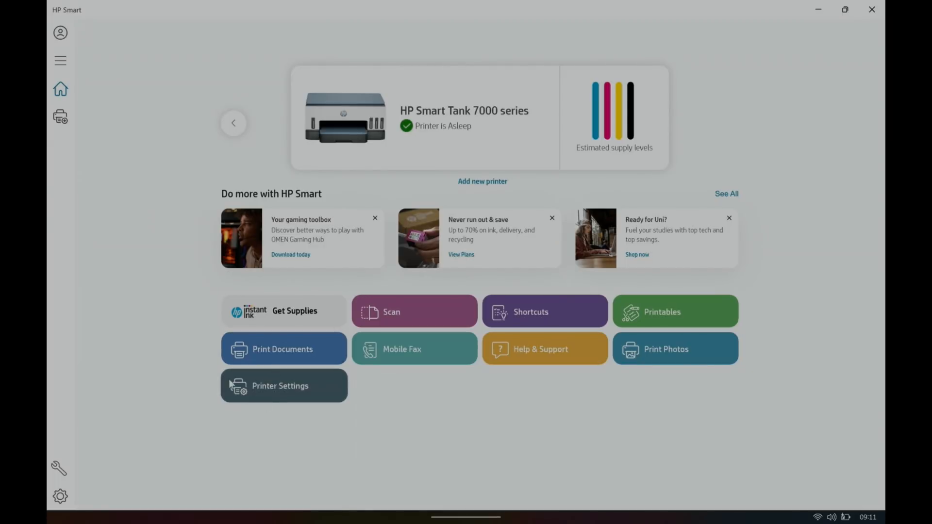
mouse_move(642, 345)
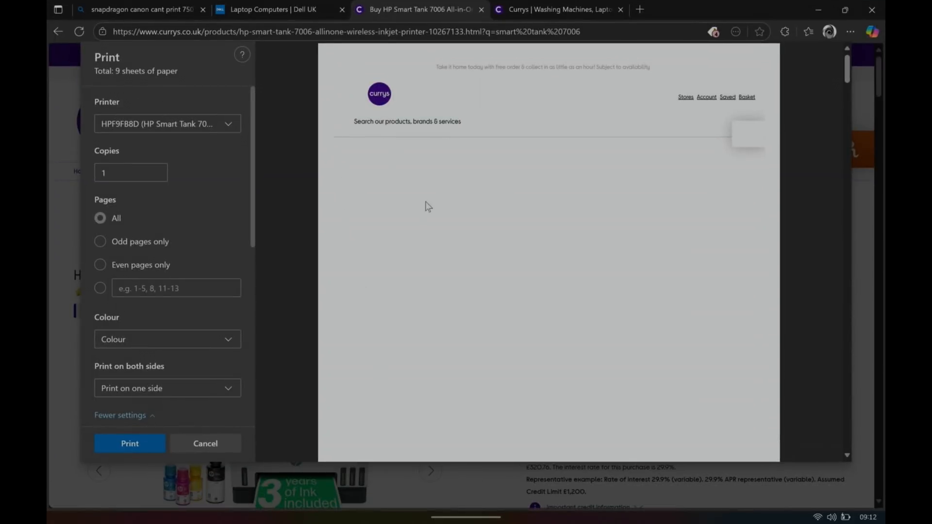
Close the product page preview and start printing the Currys home page tab
left_click(137, 9)
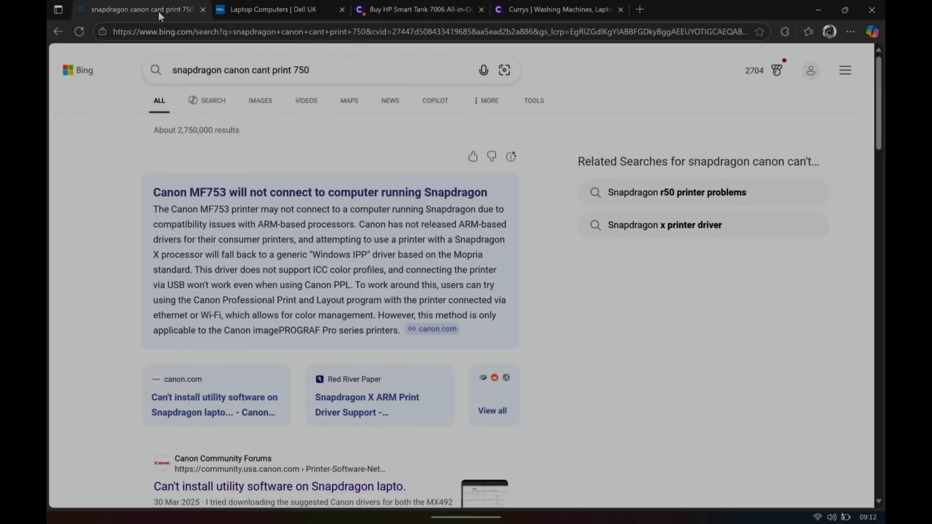
left_click(558, 10)
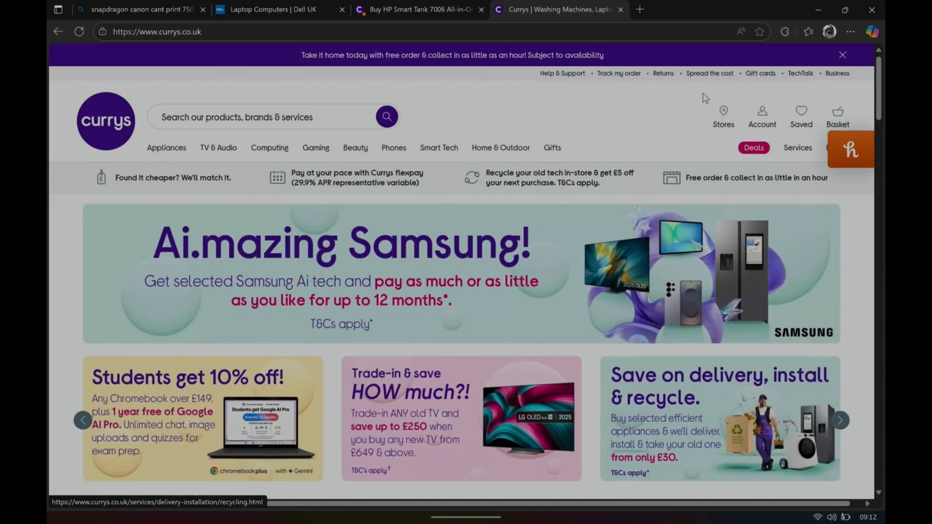
left_click(849, 31)
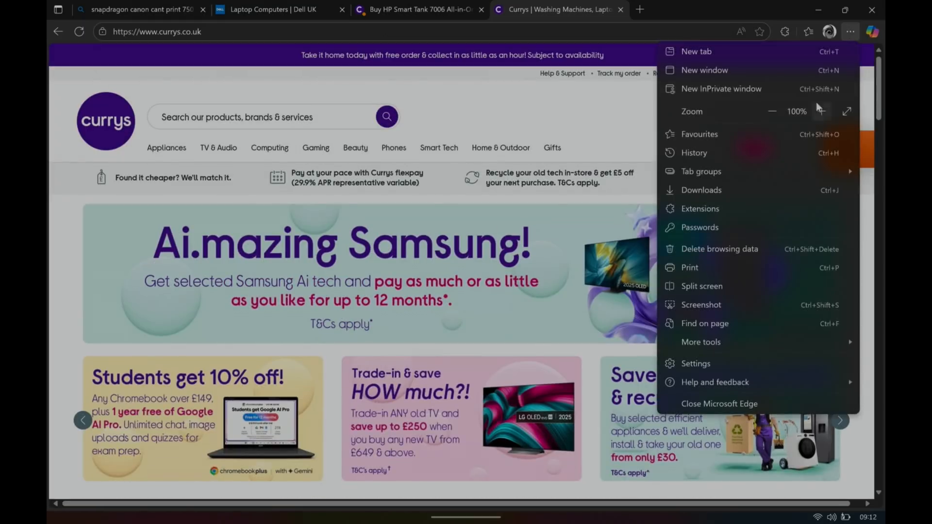
left_click(688, 268)
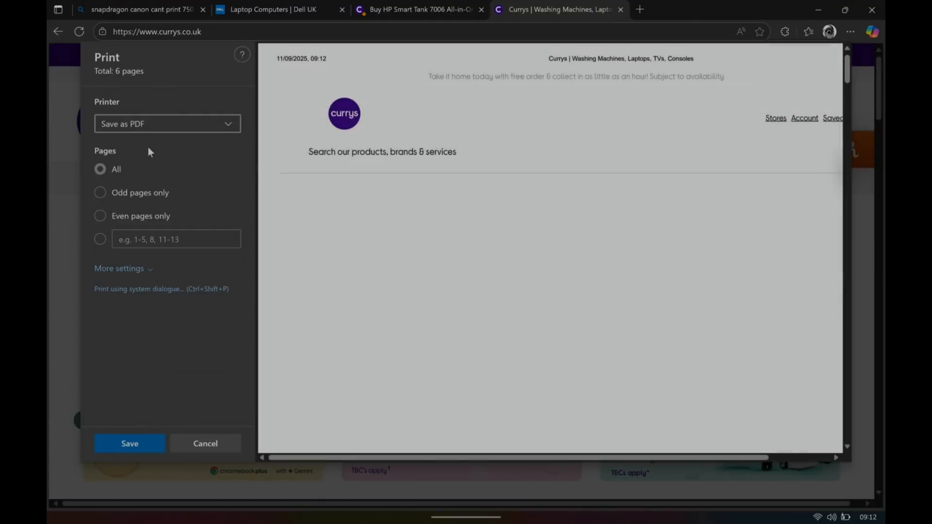
Save the Currys home page as a PDF in the Desktop folder
left_click(129, 443)
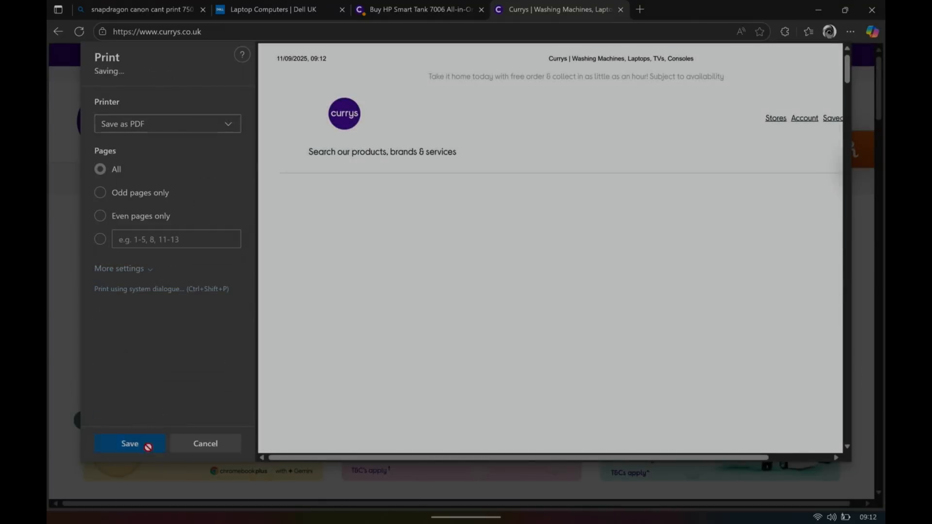
left_click(129, 444)
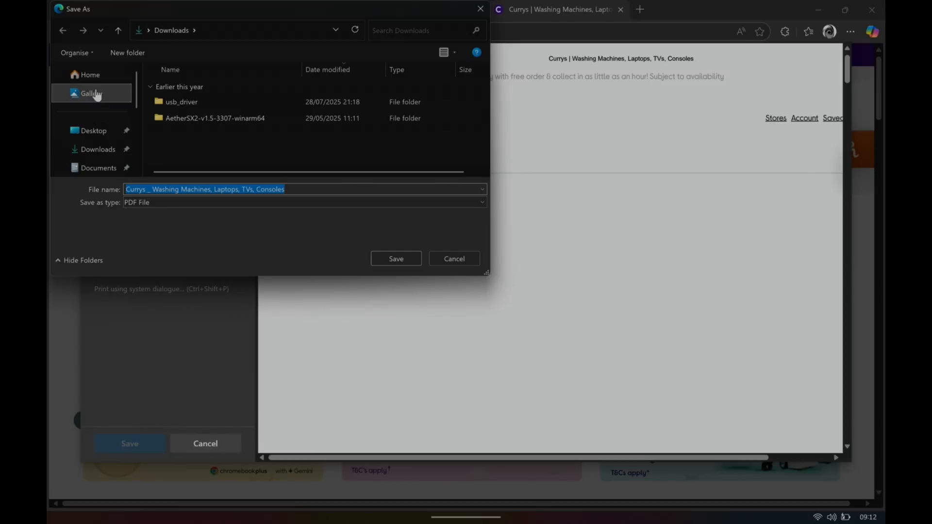
left_click(93, 131)
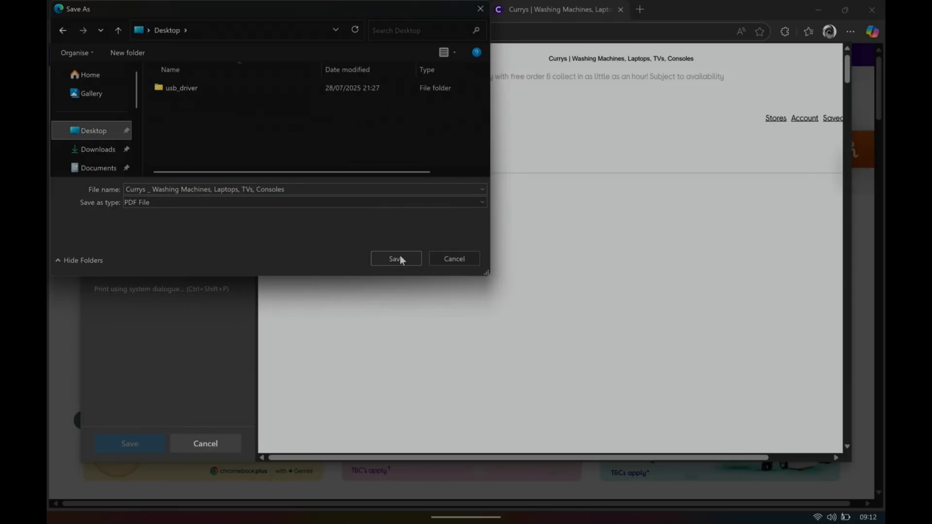
left_click(395, 259)
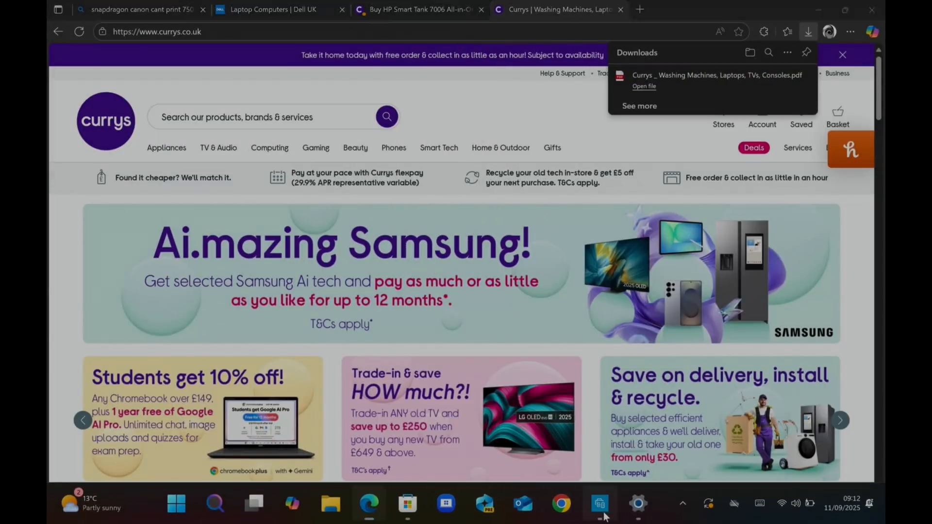
Switch to HP Smart and sign in to the HP account, handing the login back from the browser
left_click(599, 504)
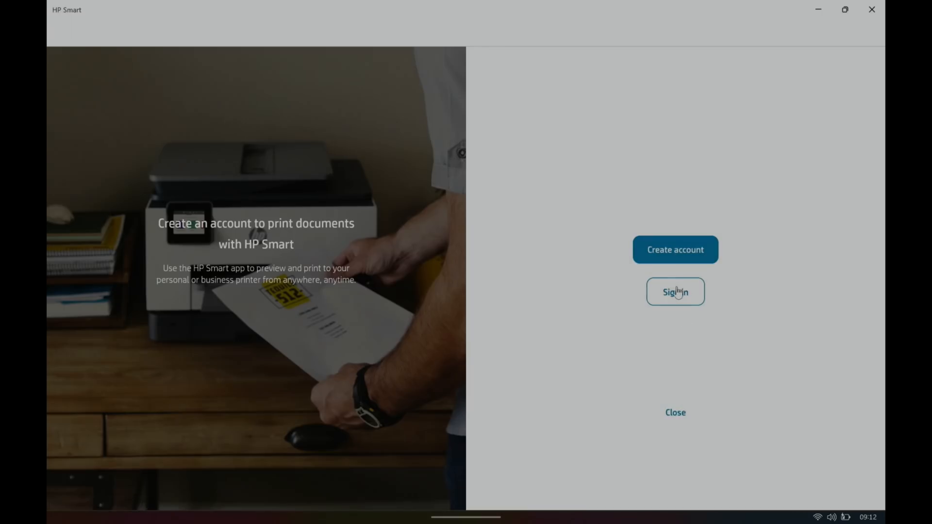
left_click(675, 291)
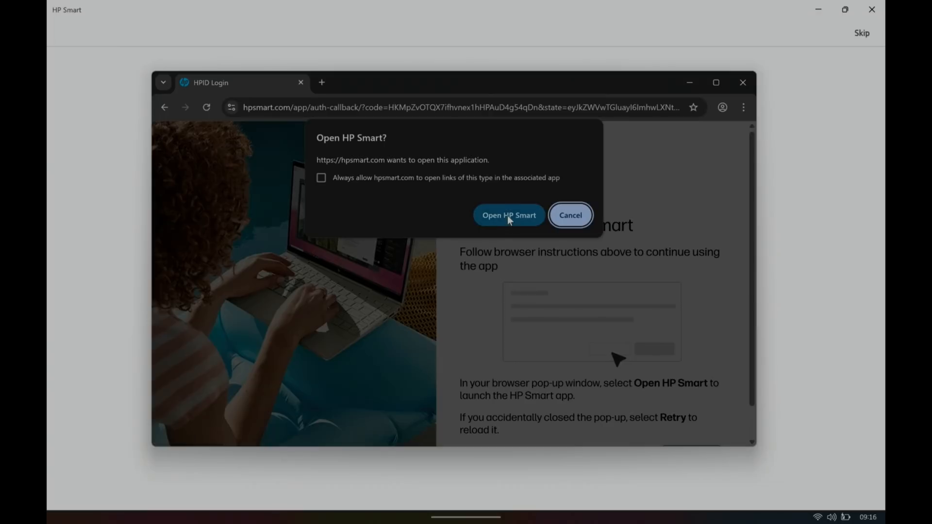
left_click(508, 215)
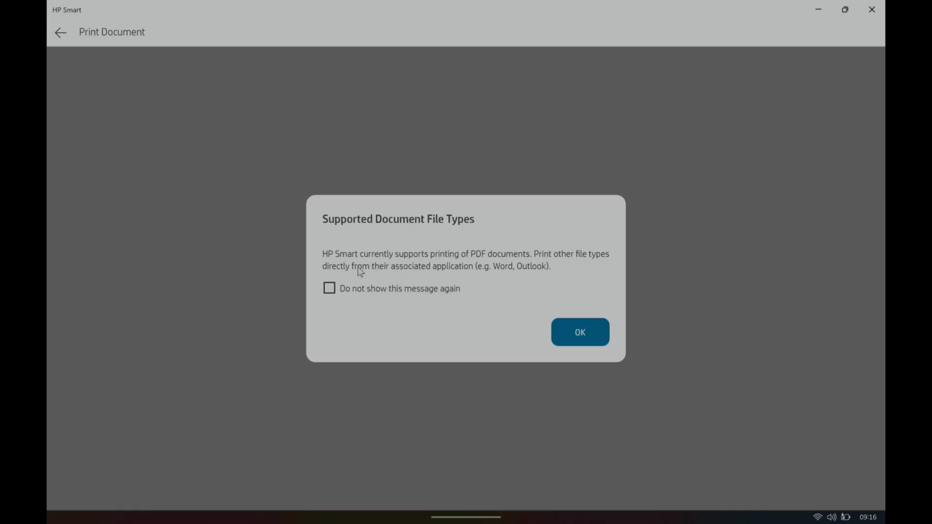
mouse_move(468, 262)
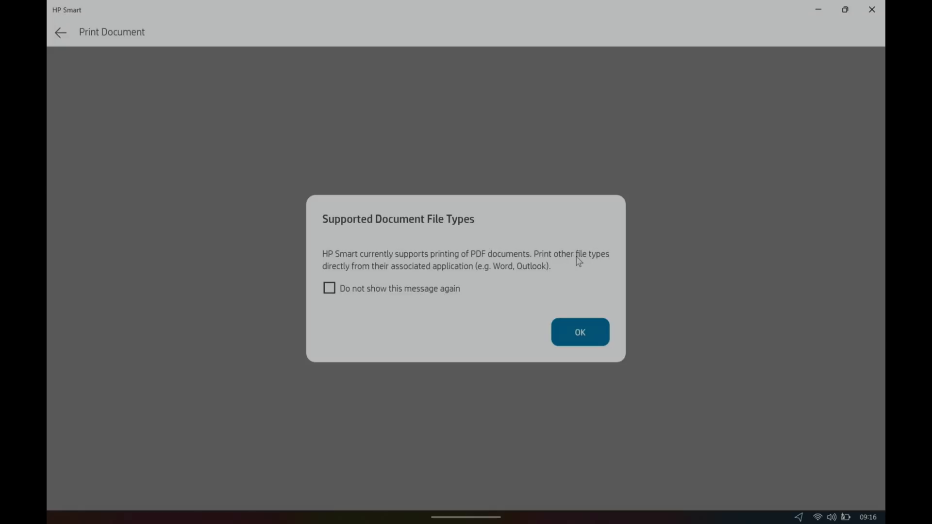
mouse_move(496, 282)
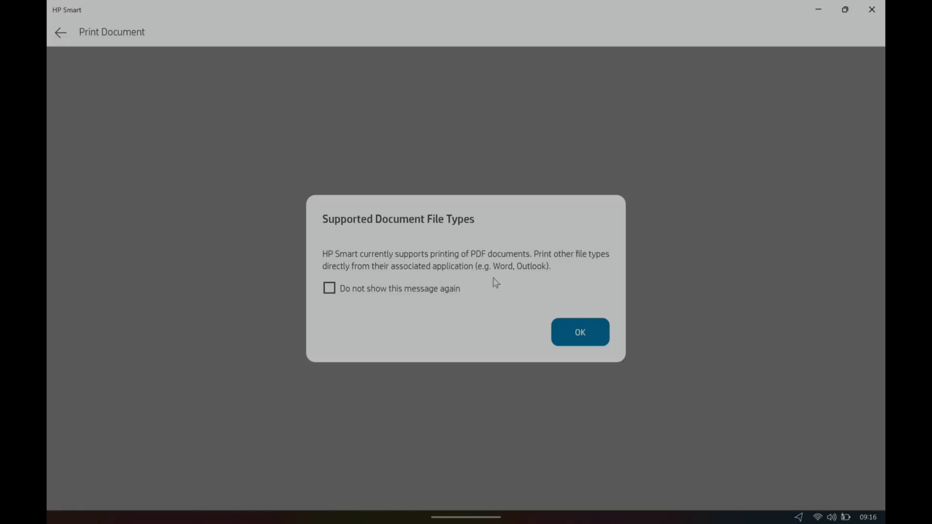
Dismiss the supported file types notice and pick the Currys PDF to print
left_click(579, 332)
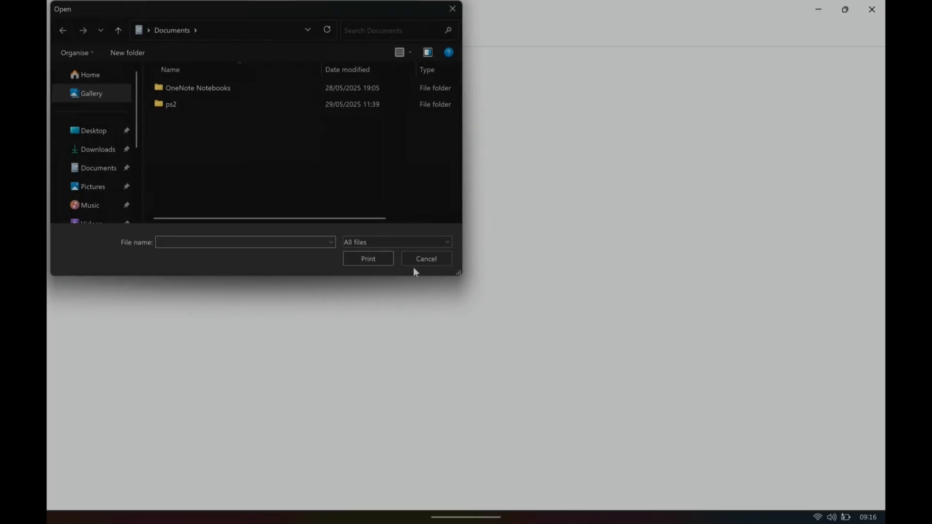
left_click(93, 130)
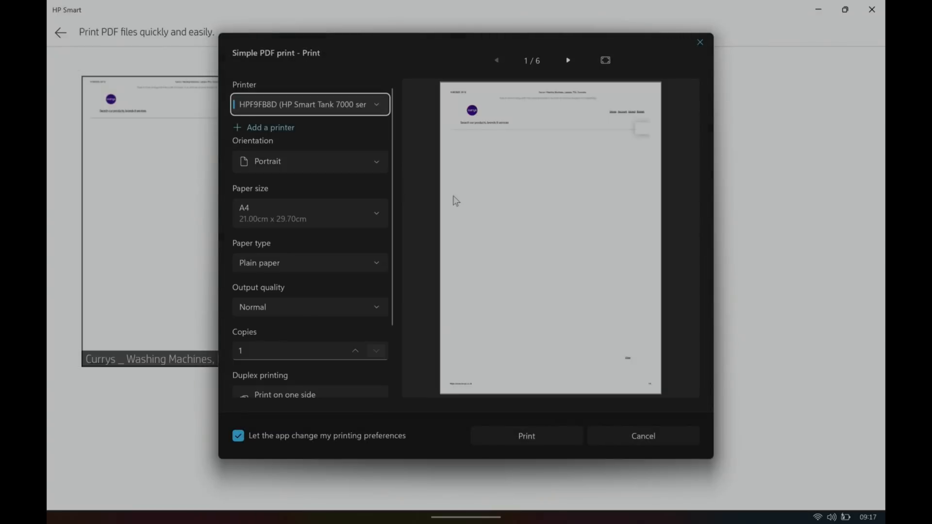
scroll("down", 3)
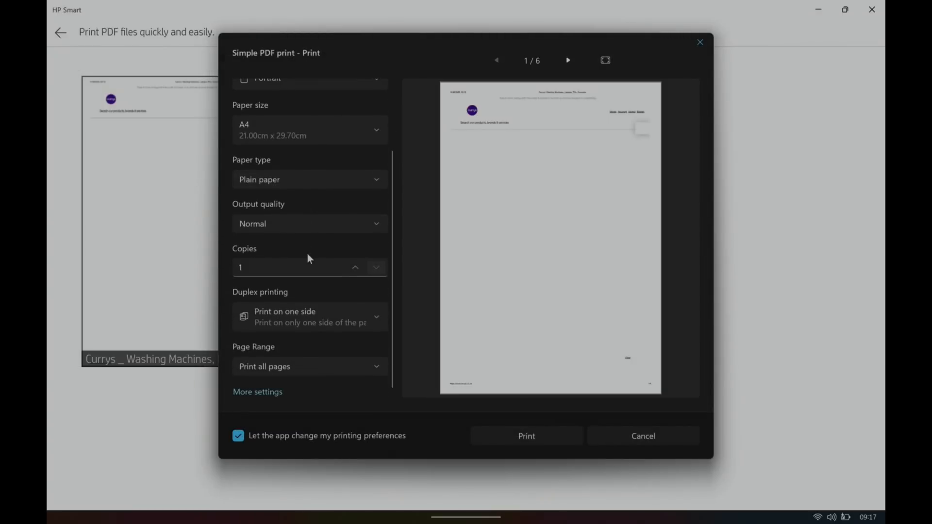
Page through the print preview and choose the page orientation
left_click(568, 60)
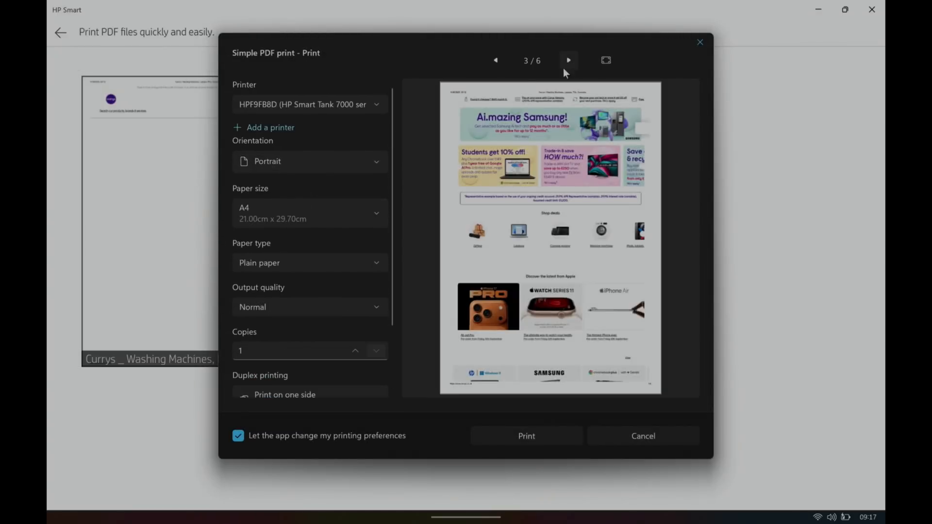
left_click(495, 60)
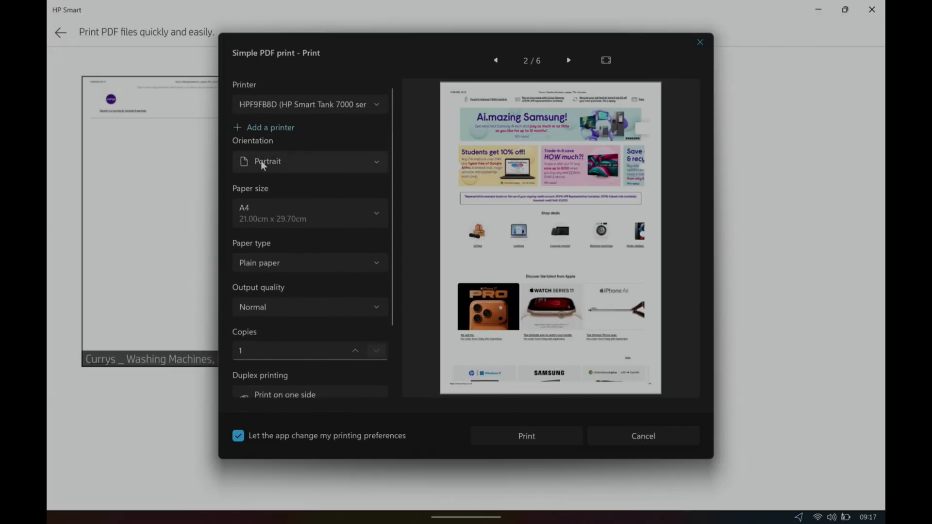
left_click(308, 162)
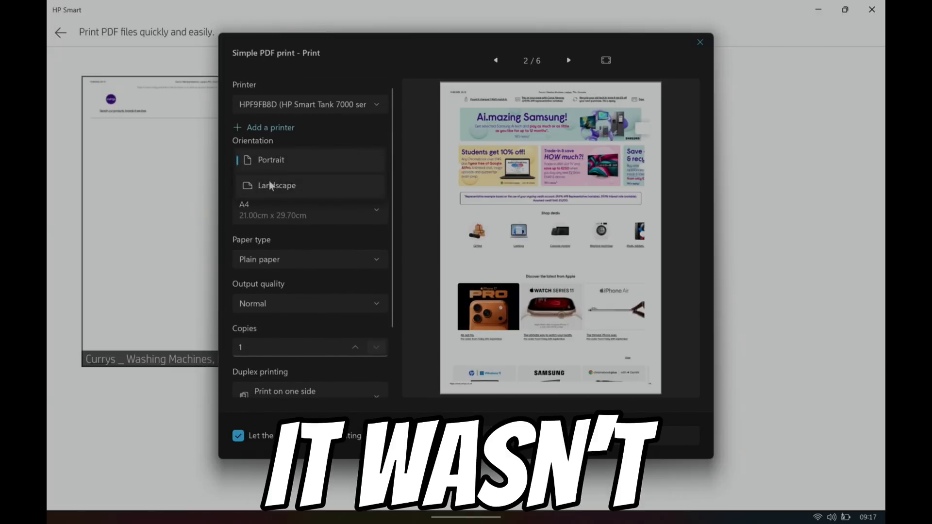
left_click(275, 184)
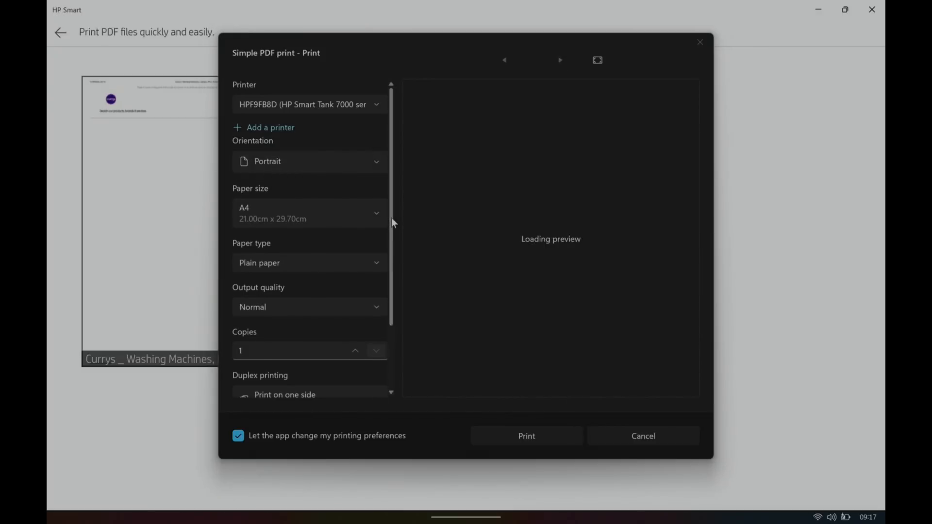
Scroll the print settings during the stuck preview load, then open Task Manager via Ctrl+Alt+Del
scroll("down", 3)
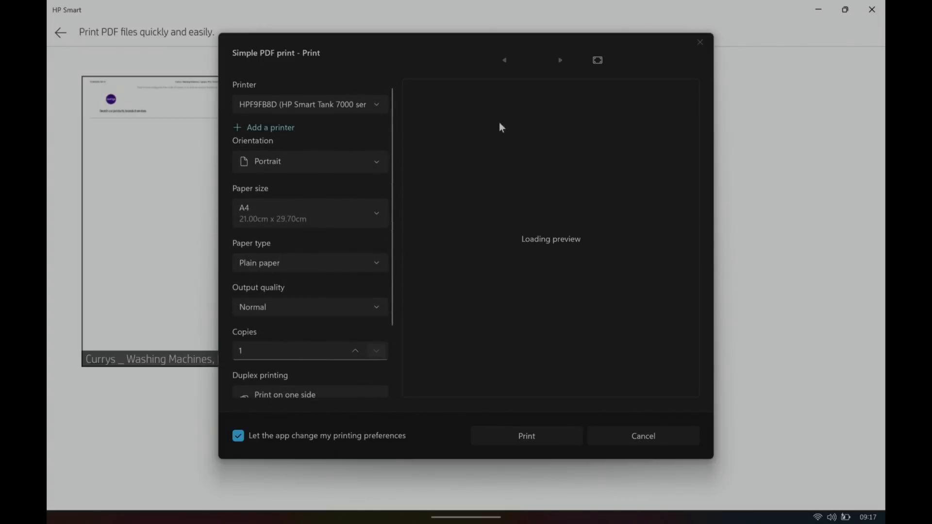
scroll("down", 3)
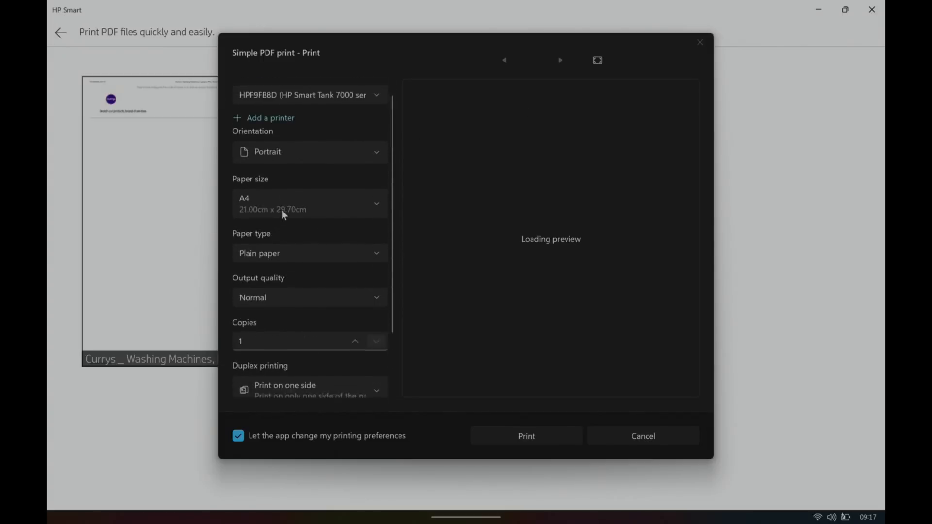
scroll("down", 3)
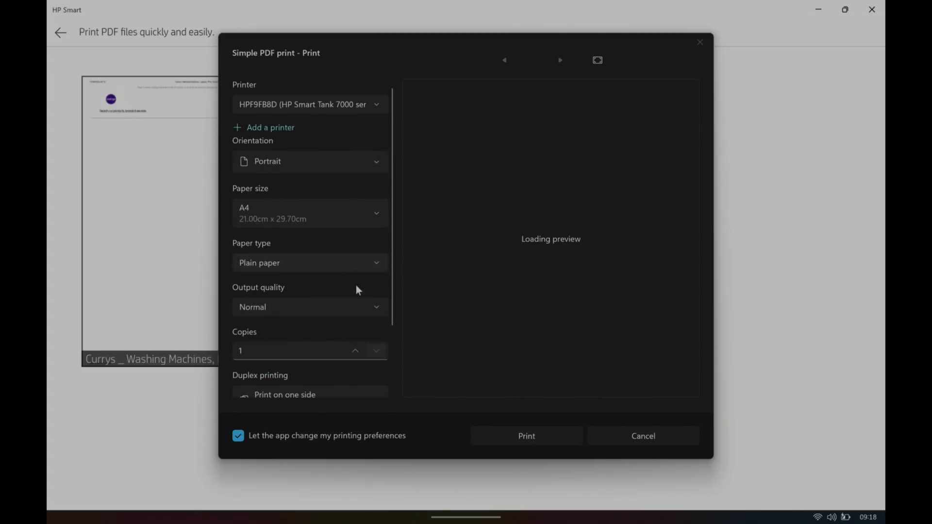
mouse_move(512, 231)
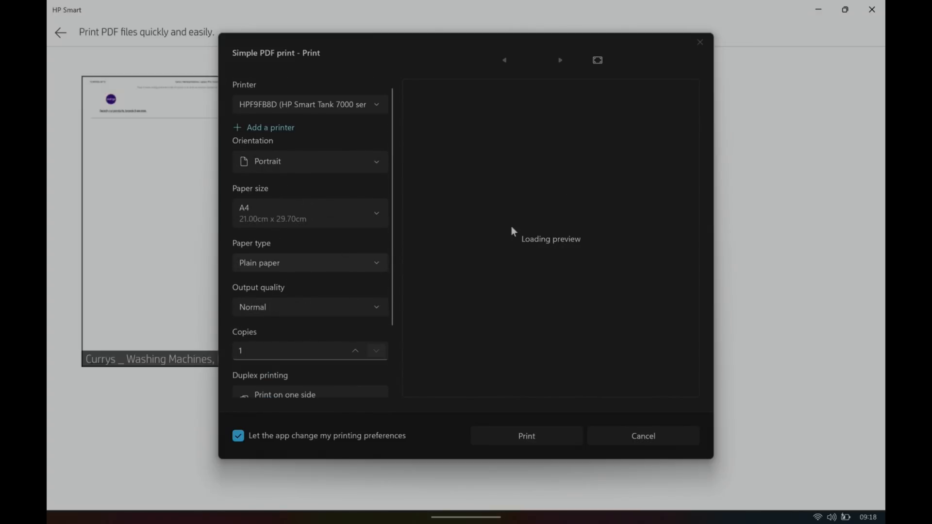
mouse_move(472, 115)
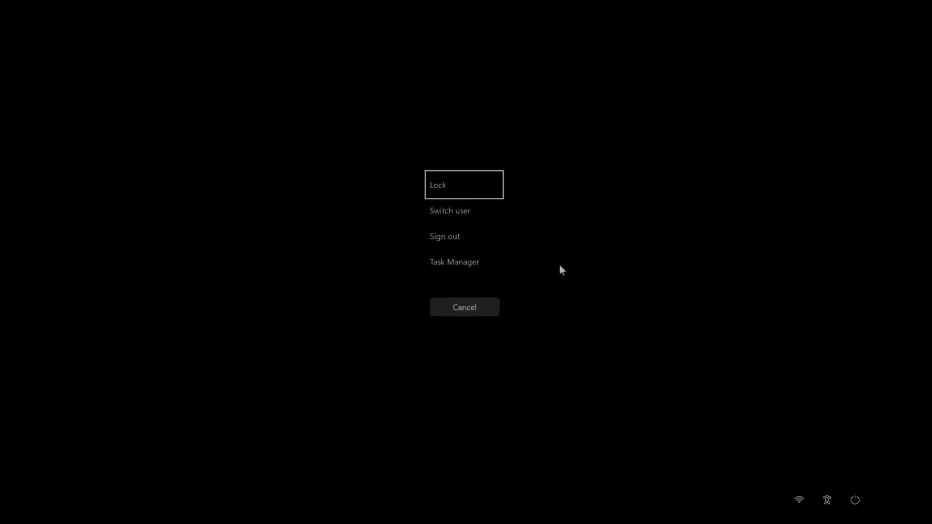
left_click(454, 262)
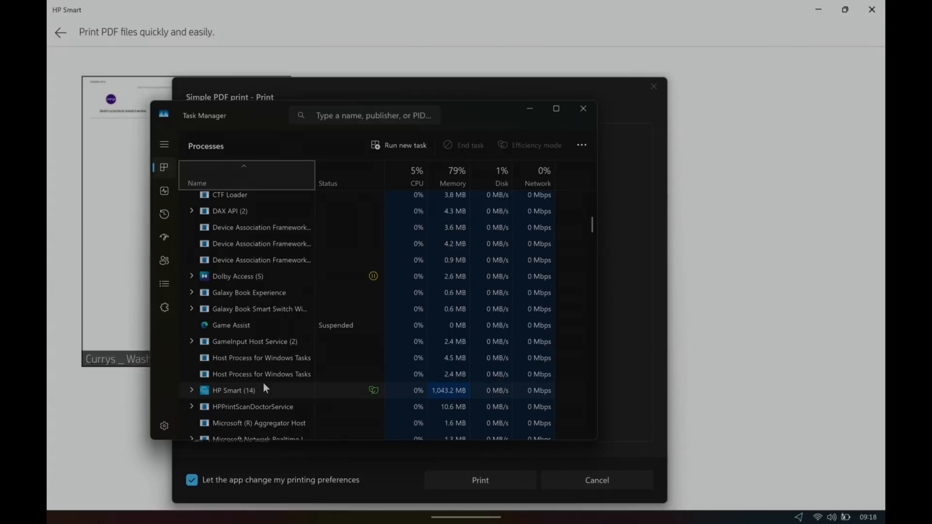